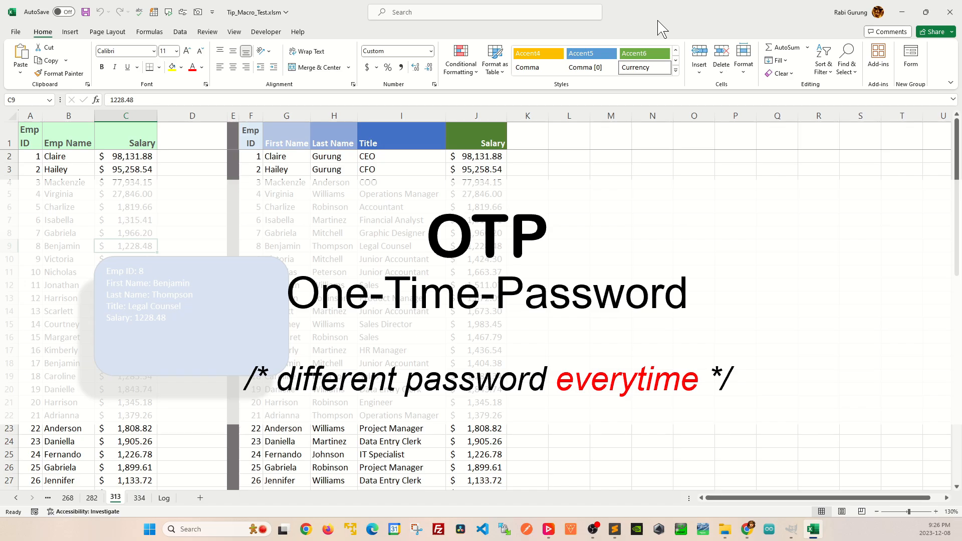
{"action": "mouse_move", "coordinate": [663, 106]}
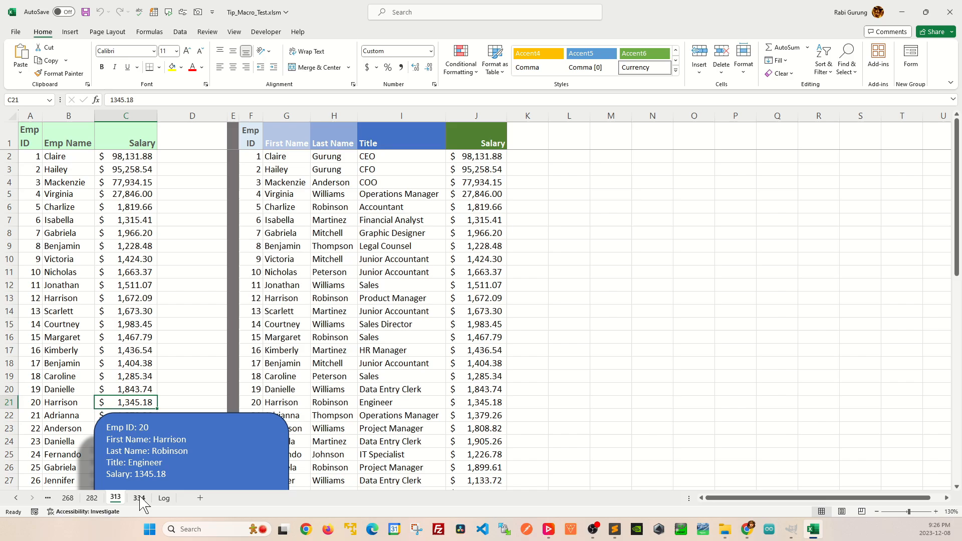
Right-click the 313 sheet tab to bring up its context menu
{"action": "right_click", "coordinate": [139, 498]}
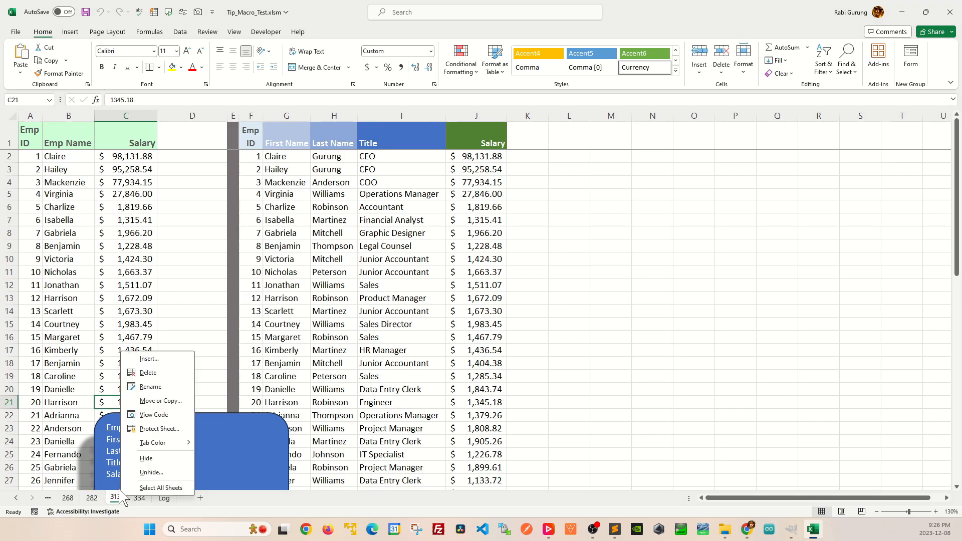
{"action": "mouse_move", "coordinate": [158, 422]}
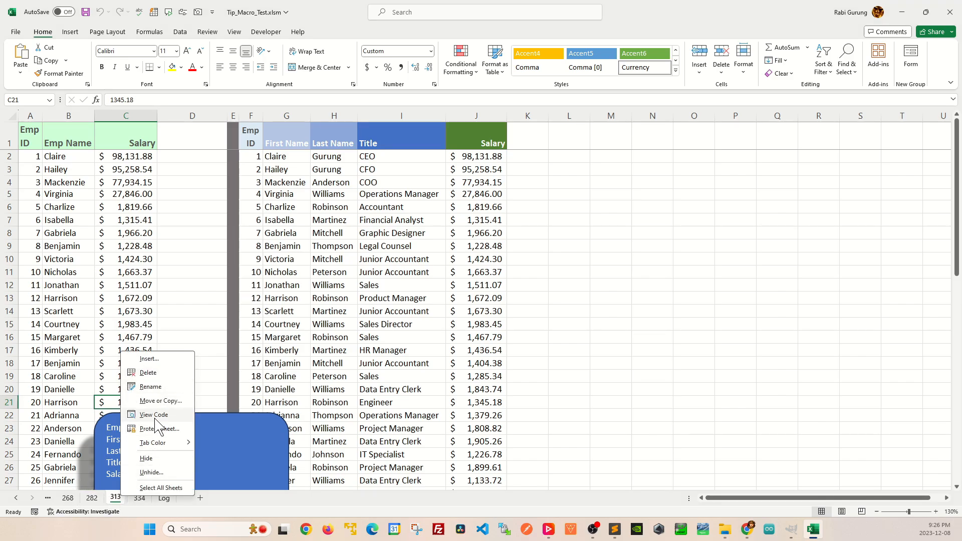
Choose View Code to show the 313 sheet's macro in the VBA editor
{"action": "left_click", "coordinate": [154, 415]}
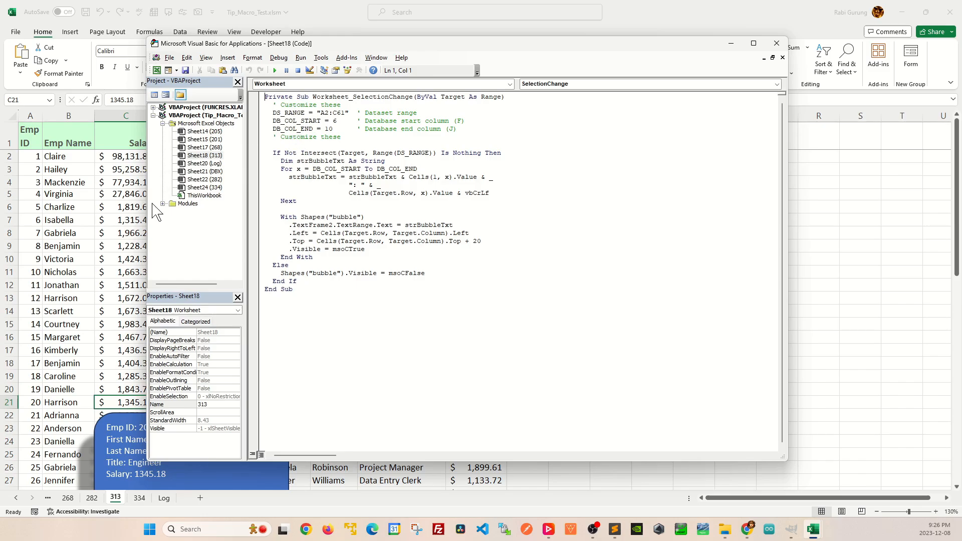
{"action": "mouse_move", "coordinate": [218, 207]}
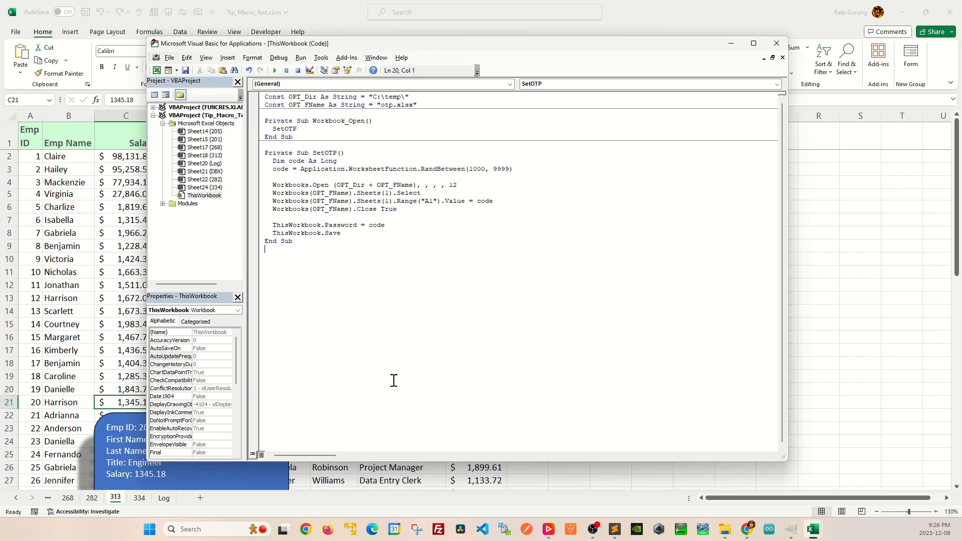
{"action": "mouse_move", "coordinate": [433, 156]}
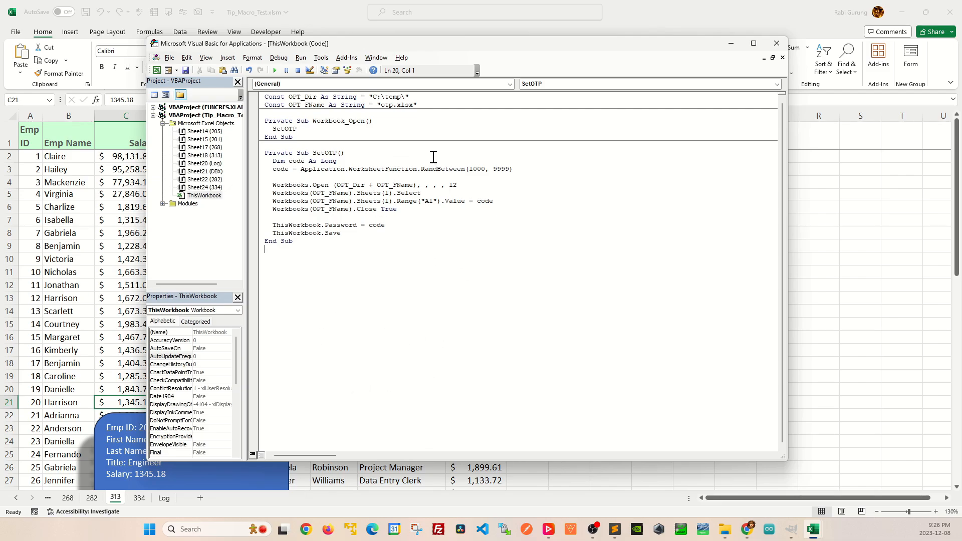
{"action": "mouse_move", "coordinate": [418, 126]}
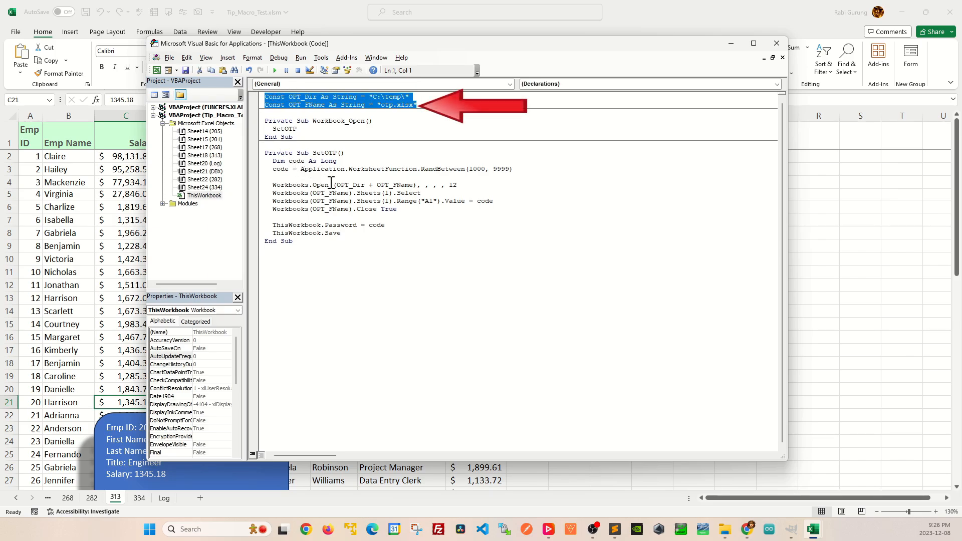
{"action": "mouse_move", "coordinate": [389, 113]}
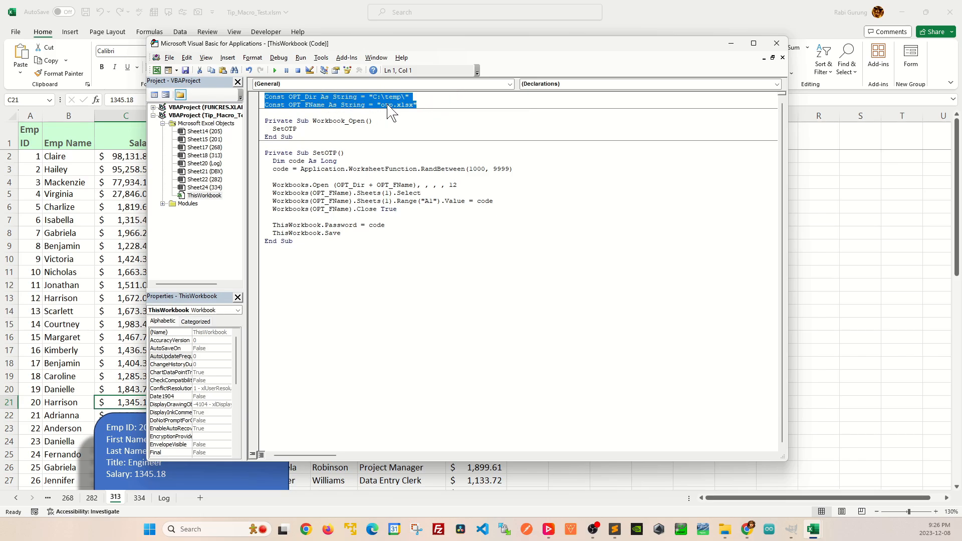
{"action": "mouse_move", "coordinate": [364, 124]}
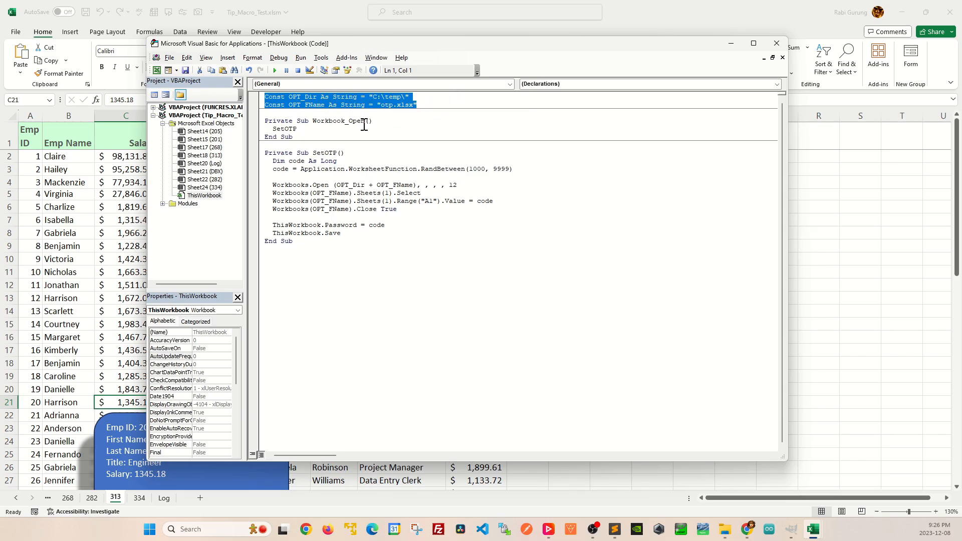
{"action": "mouse_move", "coordinate": [380, 113]}
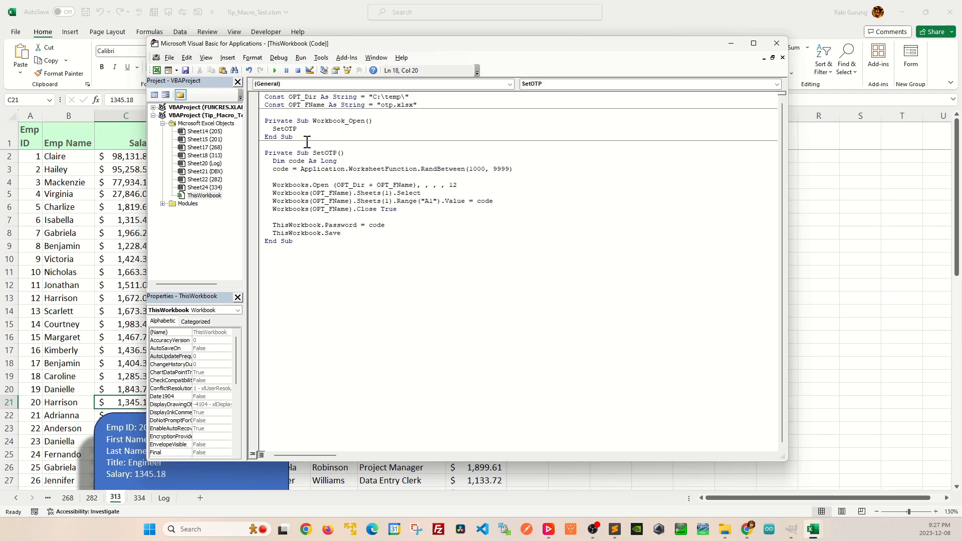
Highlight the RandBetween code line, then the password-setting and save lines
{"action": "double_click", "coordinate": [285, 129]}
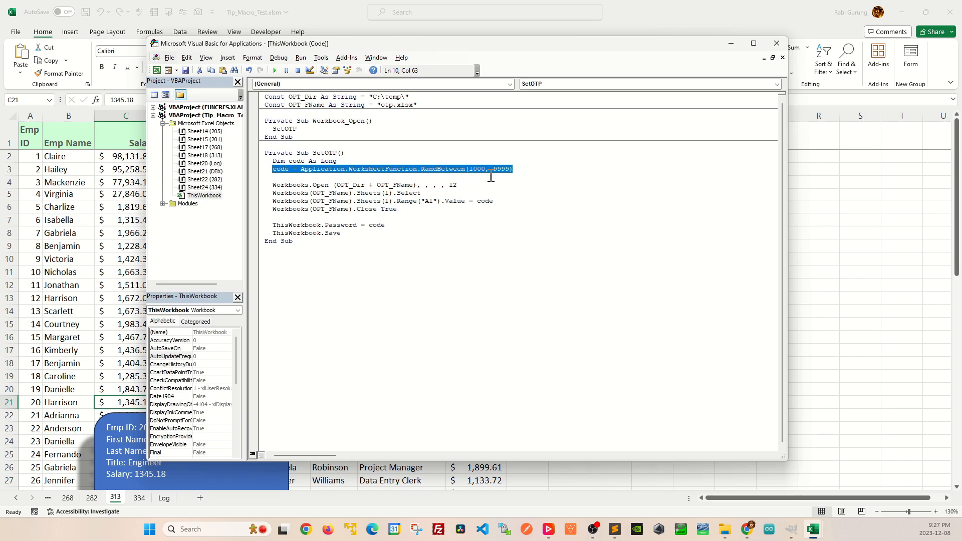
{"action": "mouse_move", "coordinate": [286, 185]}
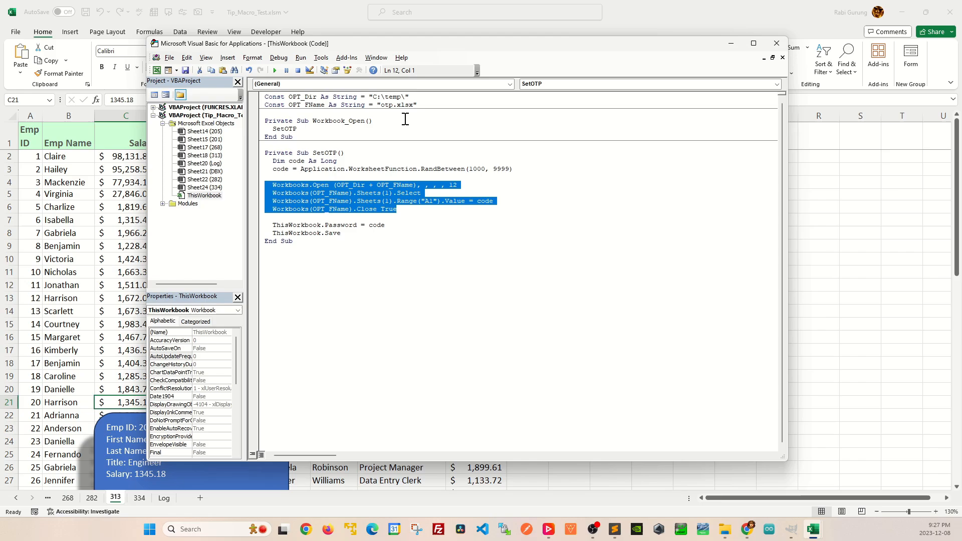
{"action": "mouse_move", "coordinate": [432, 205]}
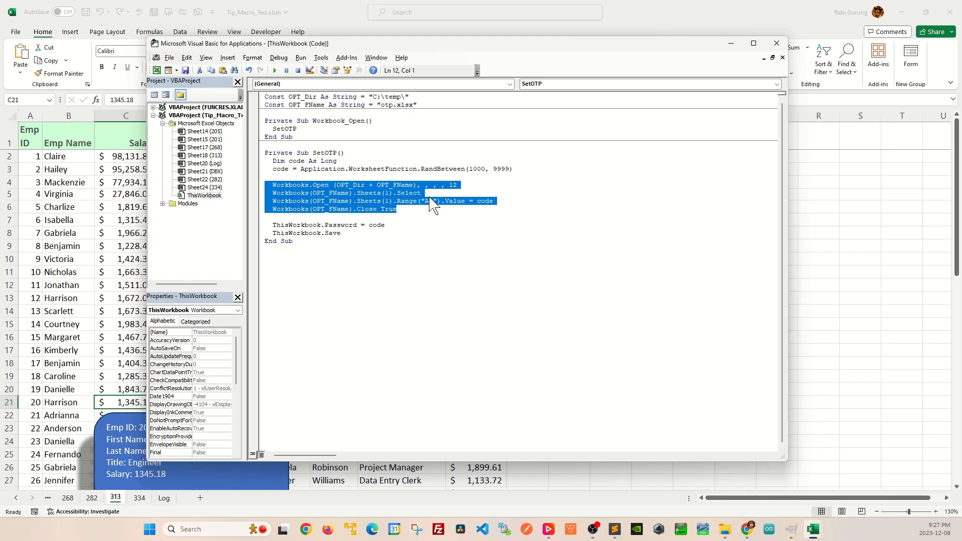
{"action": "left_click", "coordinate": [385, 225]}
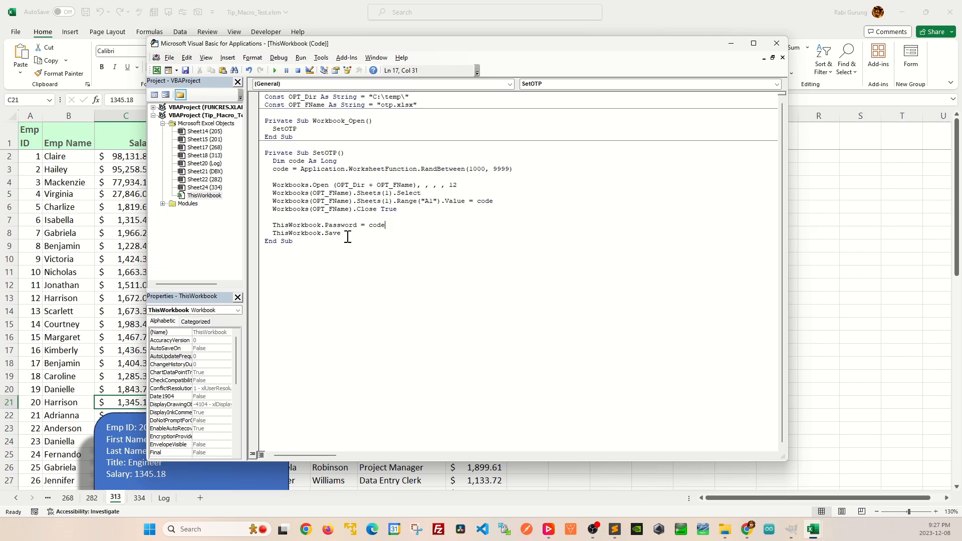
{"action": "left_click_drag", "start_coordinate": [273, 225], "coordinate": [341, 233]}
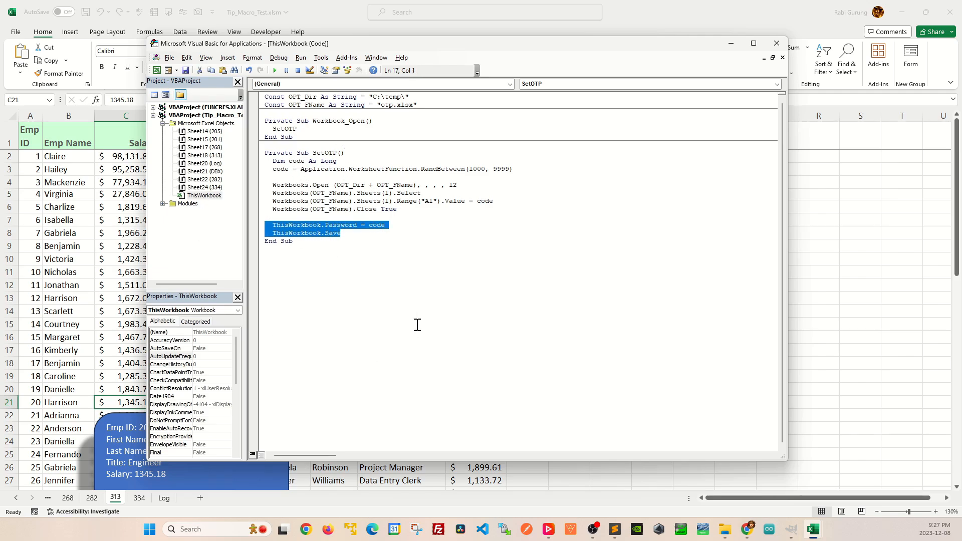
{"action": "mouse_move", "coordinate": [446, 331]}
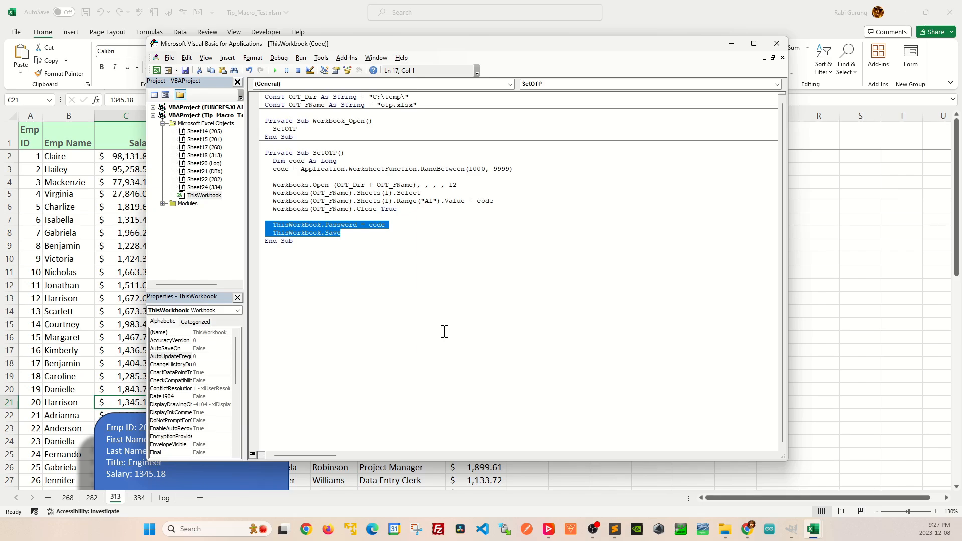
{"action": "mouse_move", "coordinate": [532, 308]}
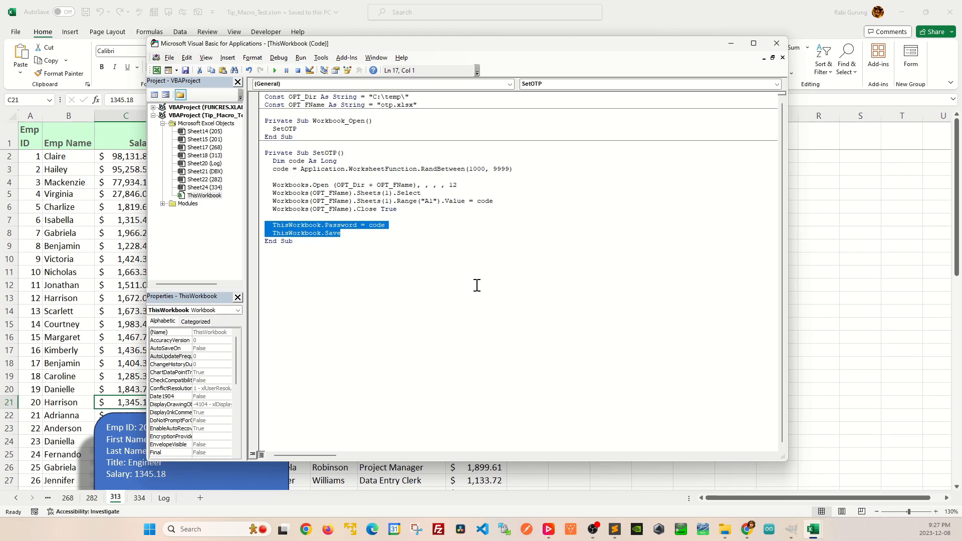
Close the Tip_Macro_Test workbook, keeping its changes with Save
{"action": "left_click", "coordinate": [783, 57]}
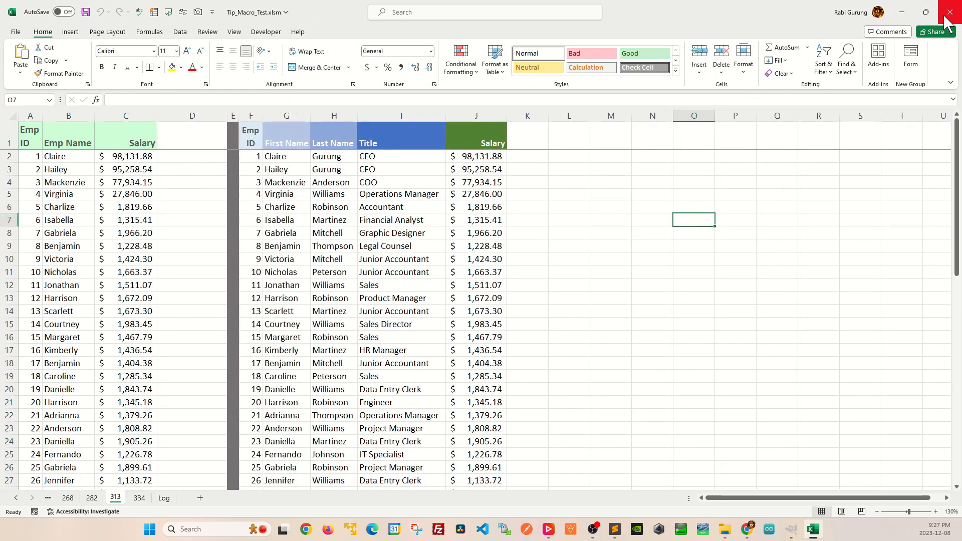
{"action": "left_click", "coordinate": [950, 11]}
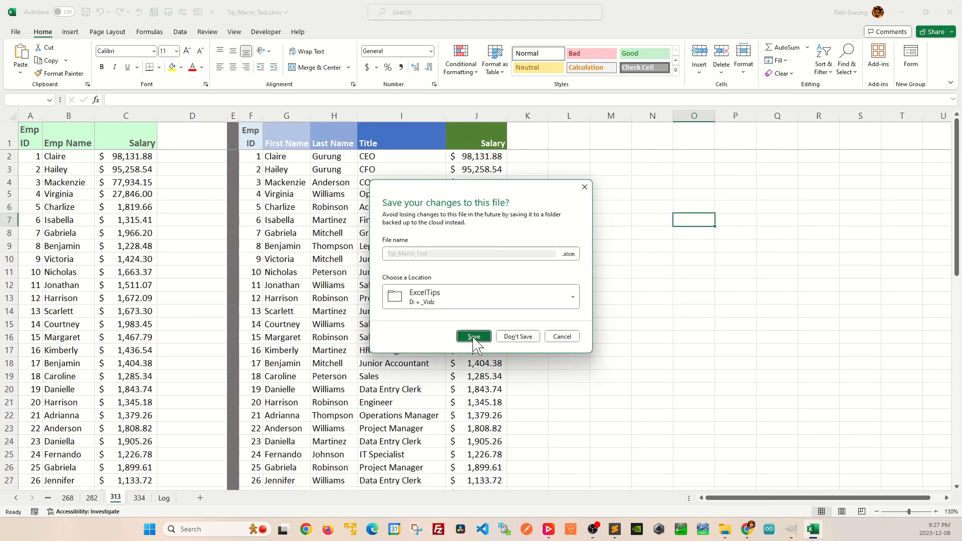
{"action": "left_click", "coordinate": [474, 336]}
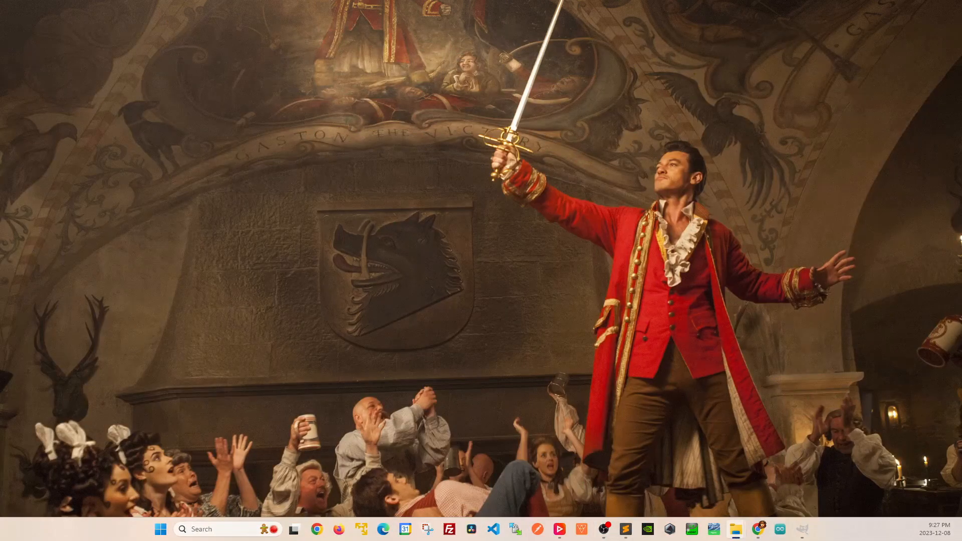
Open otp.xlsx from the C:\temp folder in File Explorer
{"action": "left_click", "coordinate": [735, 529]}
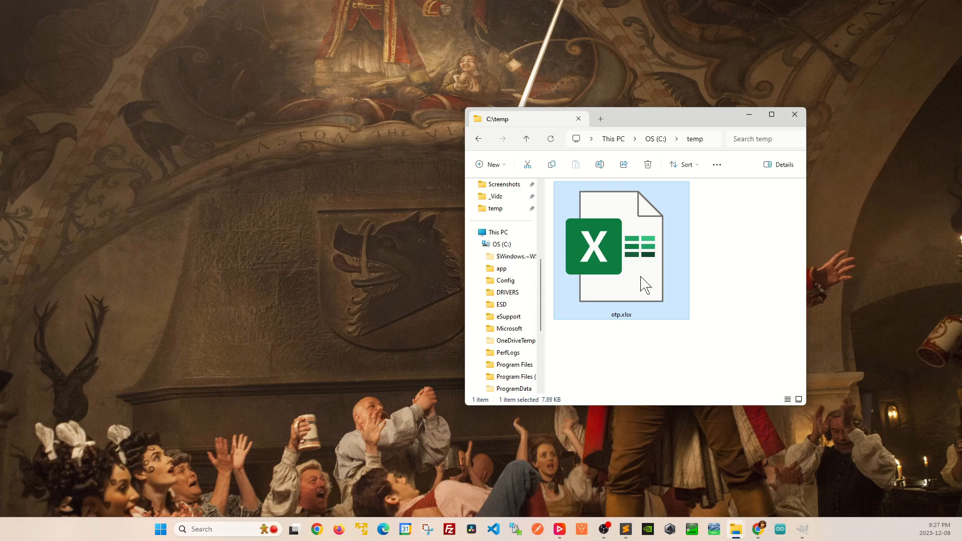
{"action": "double_click", "coordinate": [621, 248]}
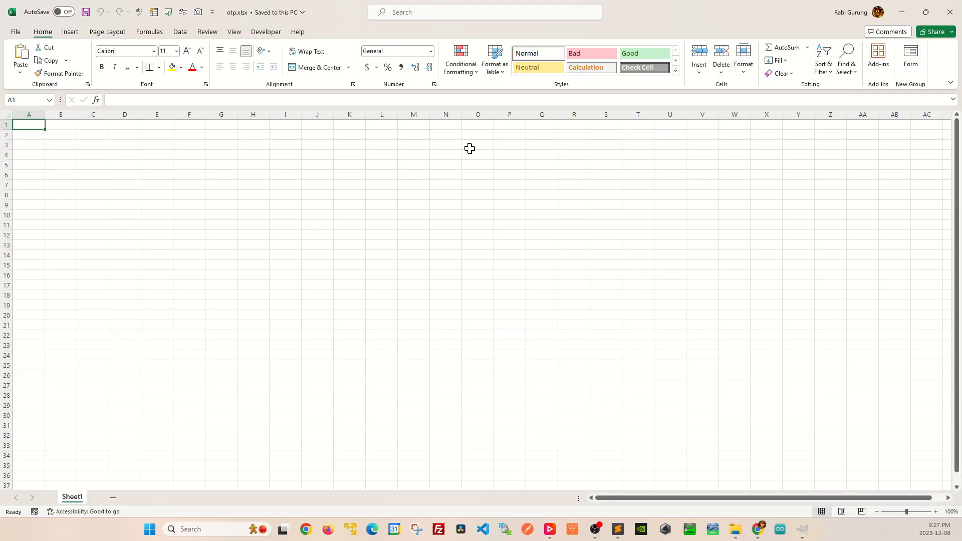
{"action": "mouse_move", "coordinate": [144, 263]}
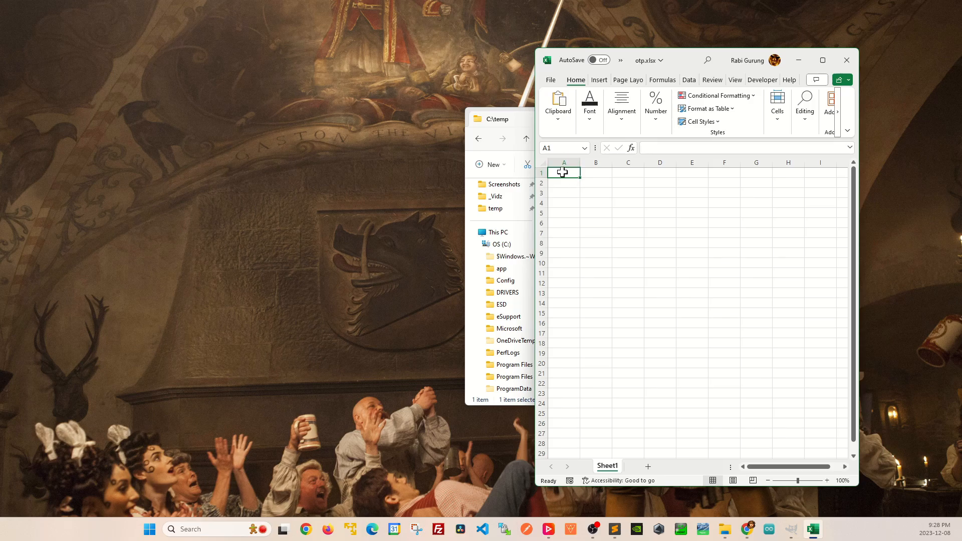
{"action": "mouse_move", "coordinate": [560, 183]}
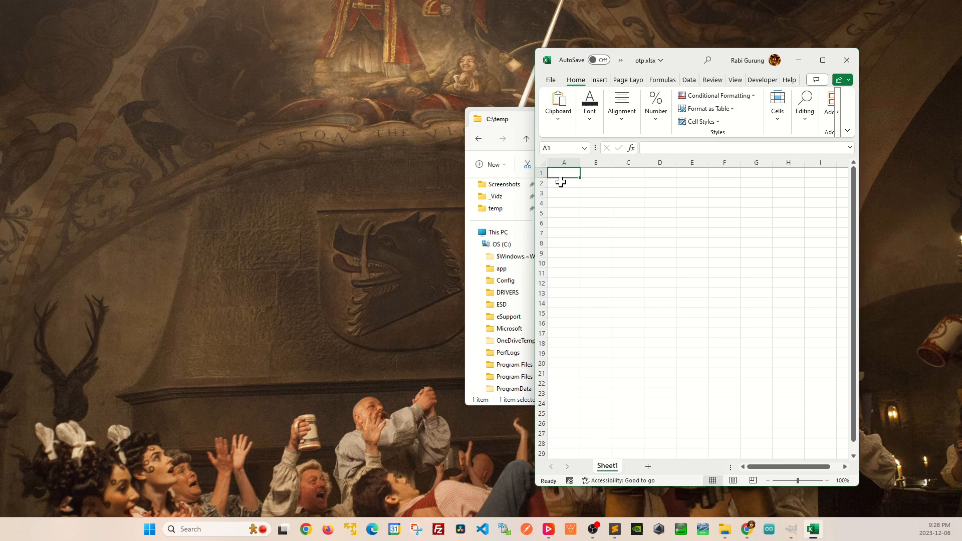
{"action": "mouse_move", "coordinate": [283, 252]}
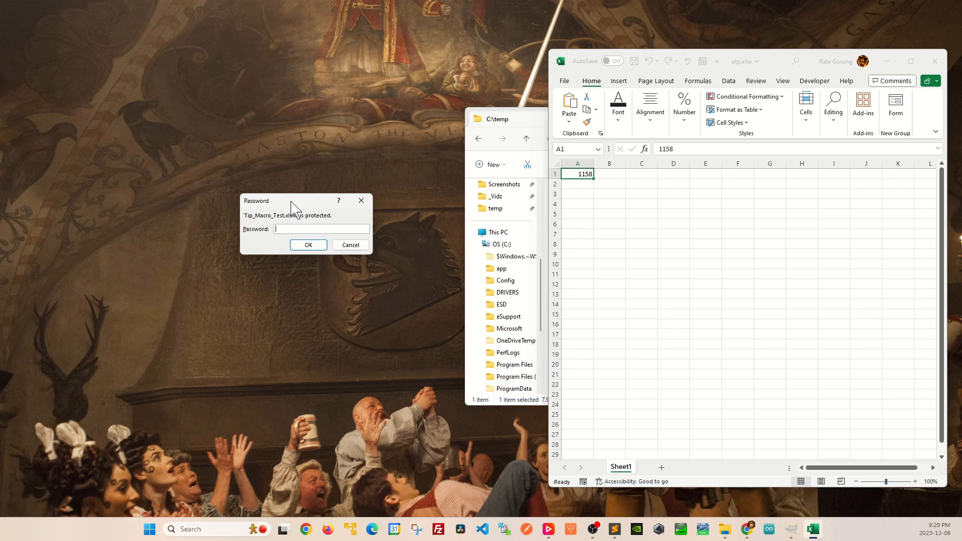
{"action": "mouse_move", "coordinate": [598, 190]}
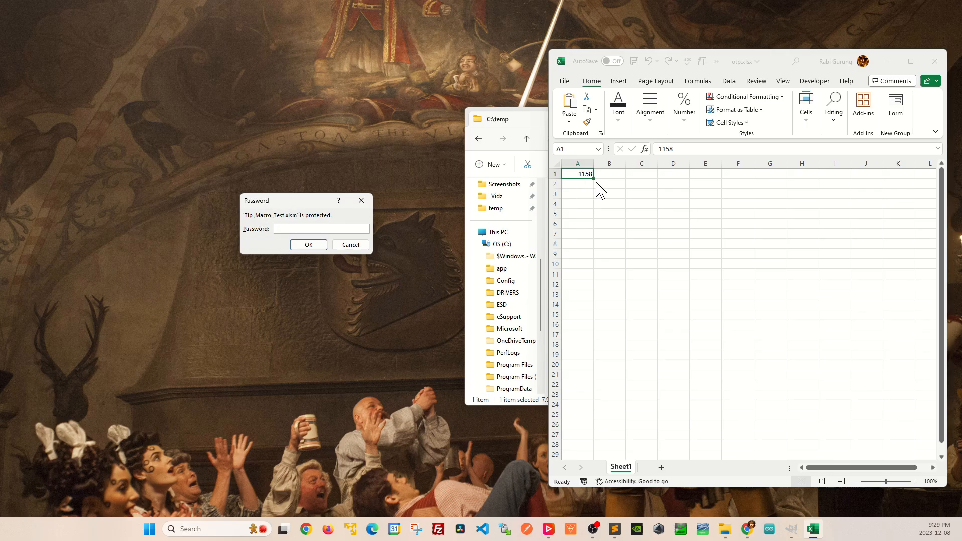
{"action": "mouse_move", "coordinate": [311, 229]}
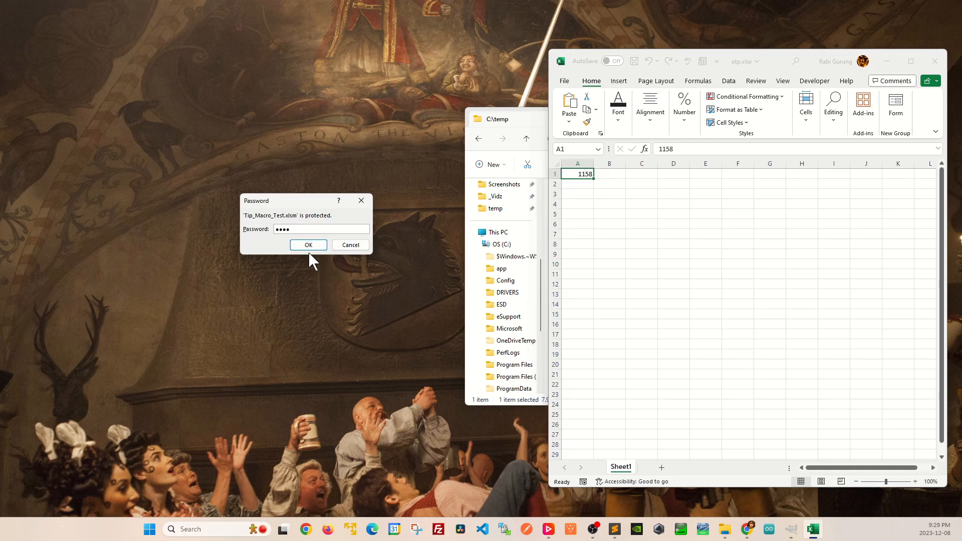
{"action": "mouse_move", "coordinate": [594, 188]}
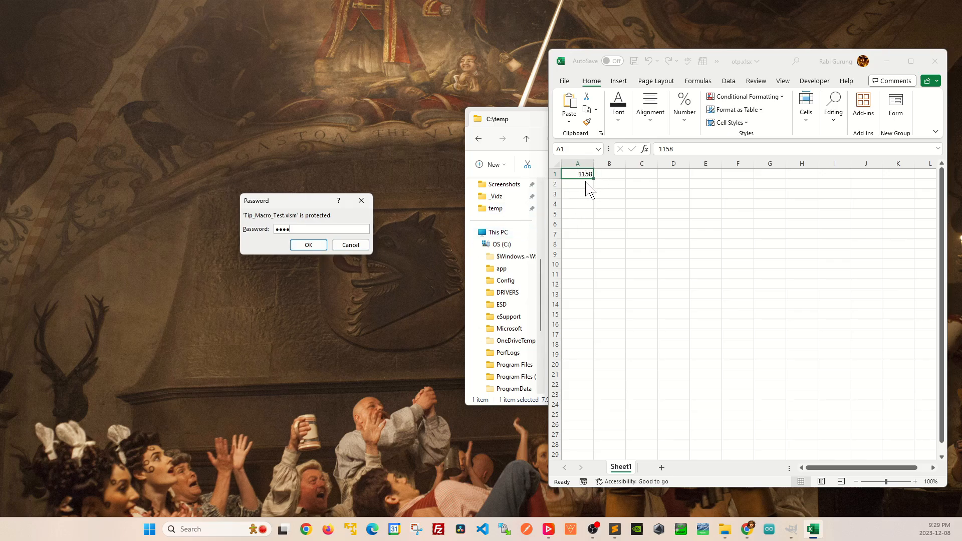
{"action": "mouse_move", "coordinate": [582, 189]}
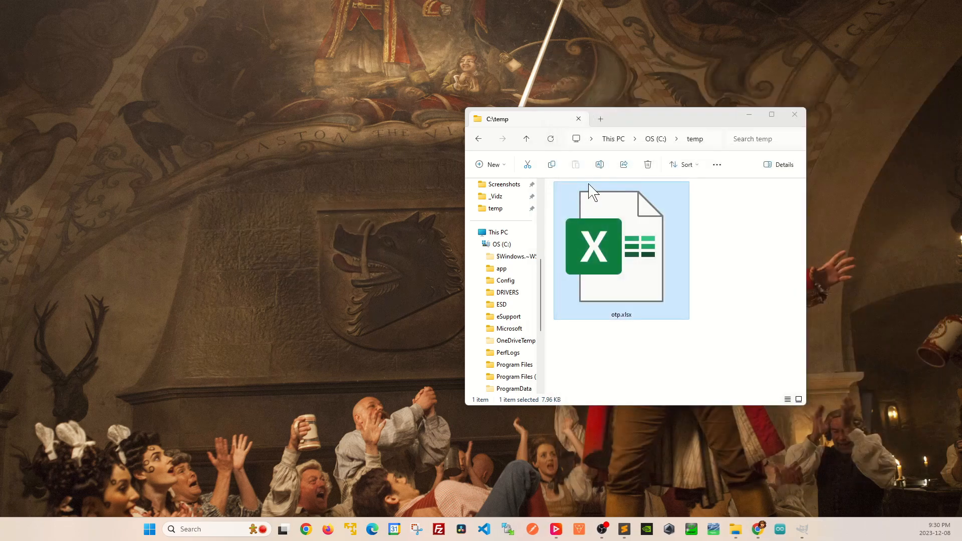
Open otp.xlsx showing code 9616, then close Tip_Macro_Test
{"action": "double_click", "coordinate": [617, 250]}
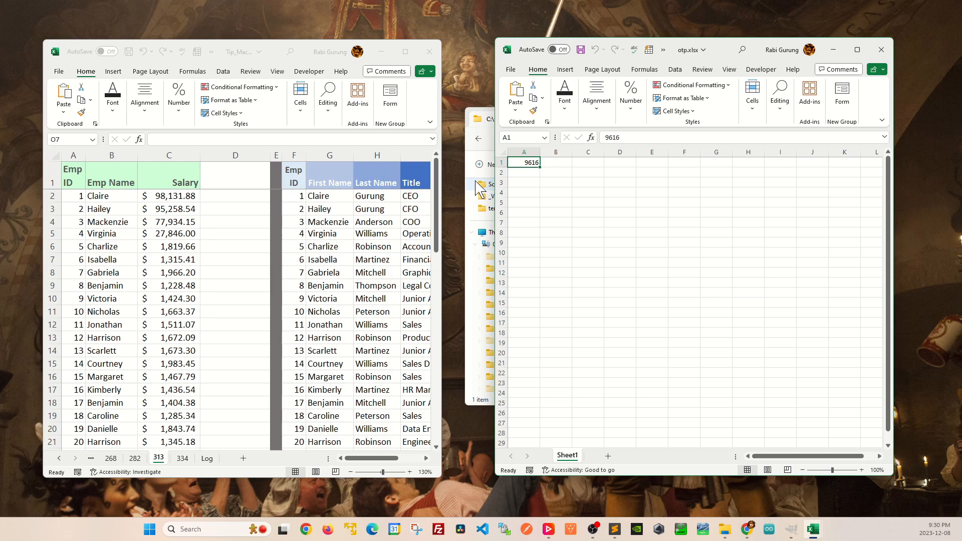
{"action": "left_click", "coordinate": [426, 51]}
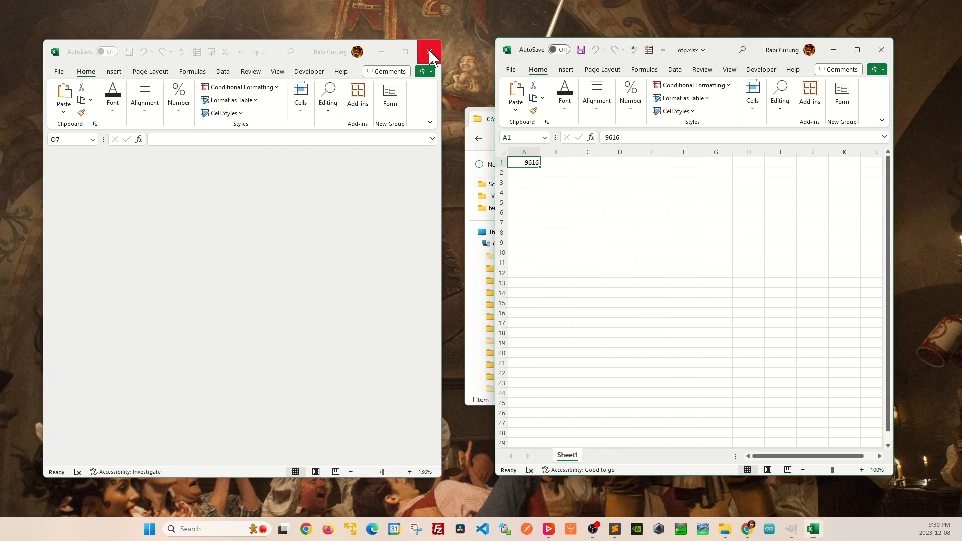
Close the Tip_Macro_Test window to complete shutting the macro workbook
{"action": "left_click", "coordinate": [427, 52]}
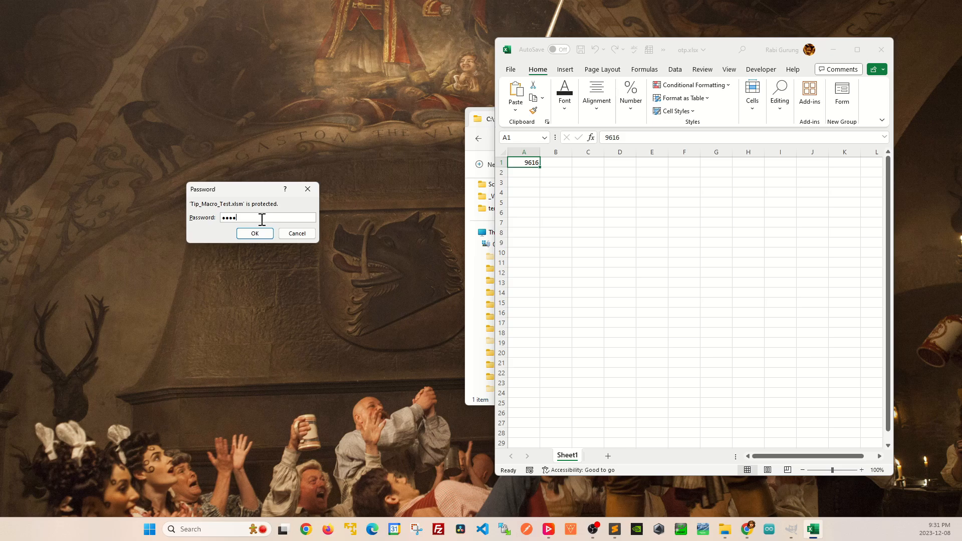
{"action": "mouse_move", "coordinate": [261, 243]}
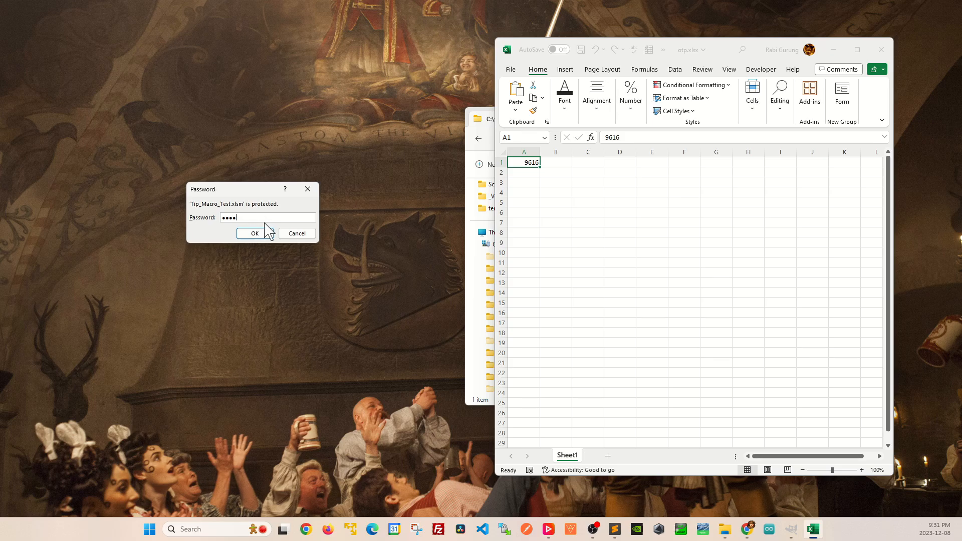
{"action": "mouse_move", "coordinate": [574, 181]}
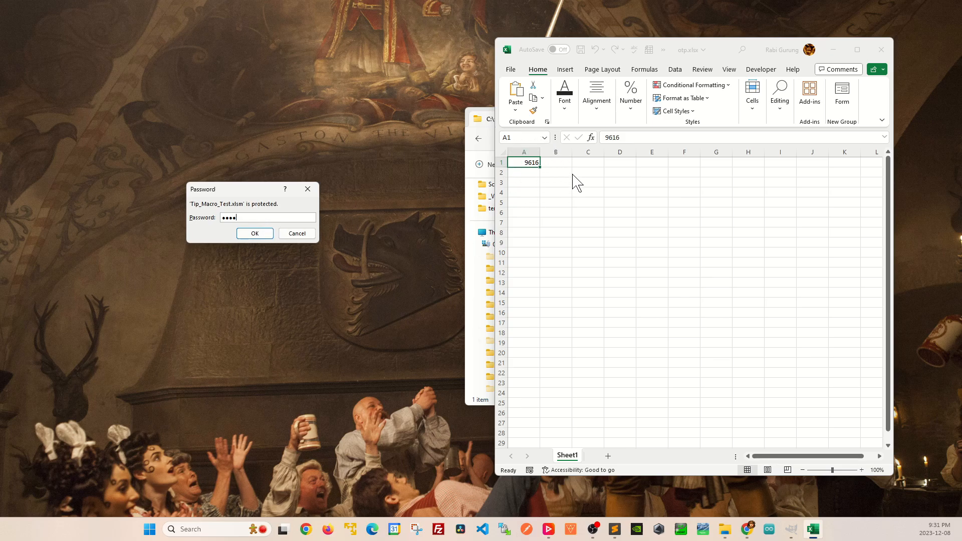